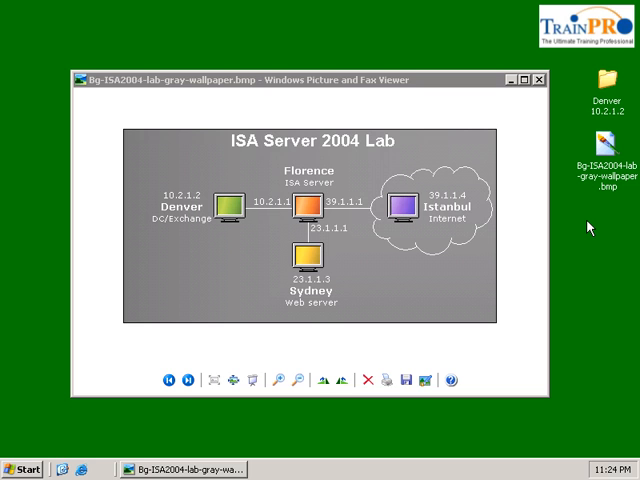
- Launch the Certification Authority console, then Internet Explorer from the Start menu
{"action": "left_click", "coordinate": [22, 468]}
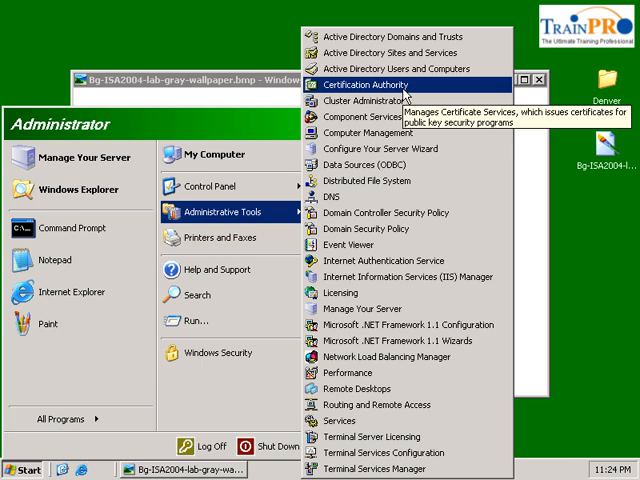
{"action": "left_click", "coordinate": [368, 92]}
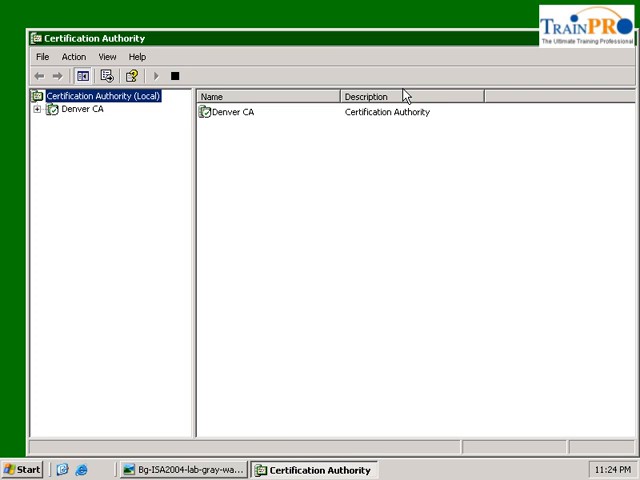
{"action": "mouse_move", "coordinate": [620, 52]}
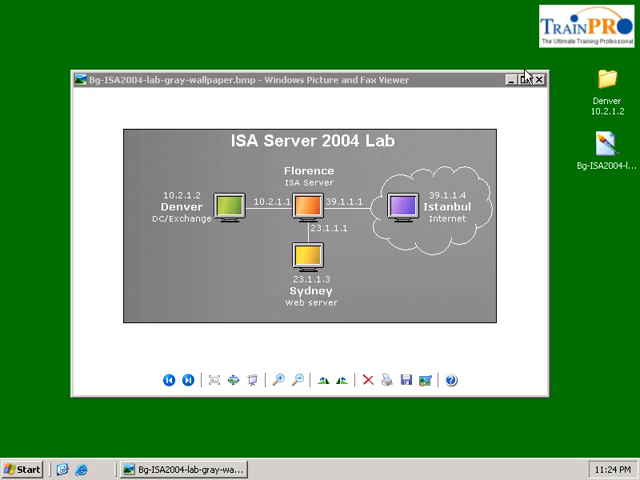
{"action": "mouse_move", "coordinate": [484, 112]}
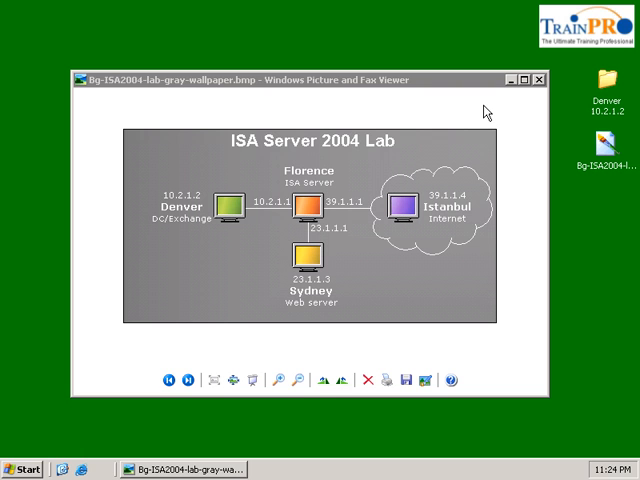
{"action": "left_click", "coordinate": [24, 468]}
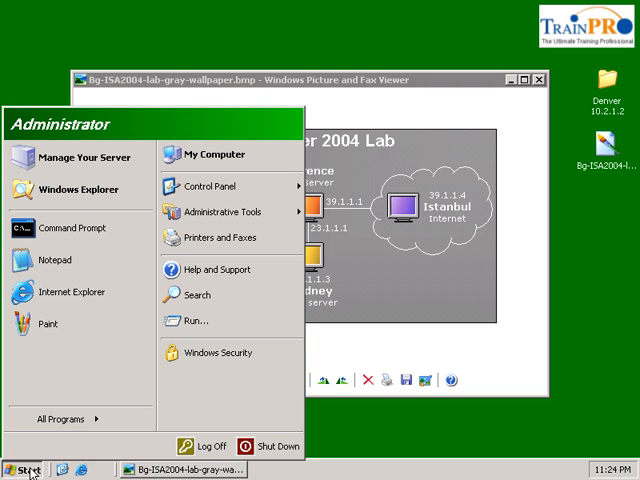
{"action": "mouse_move", "coordinate": [84, 470]}
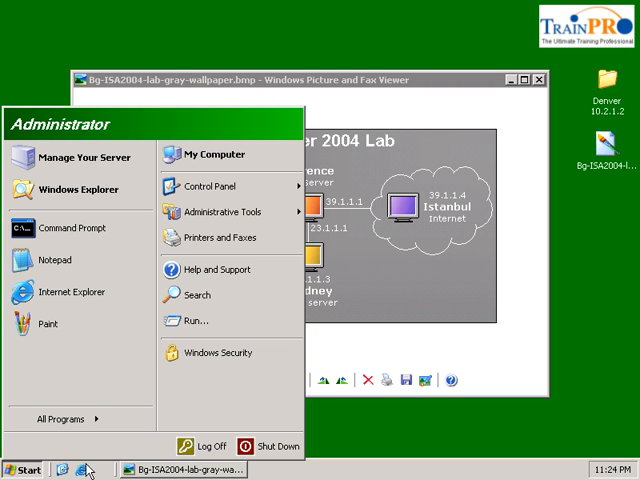
{"action": "left_click", "coordinate": [68, 292]}
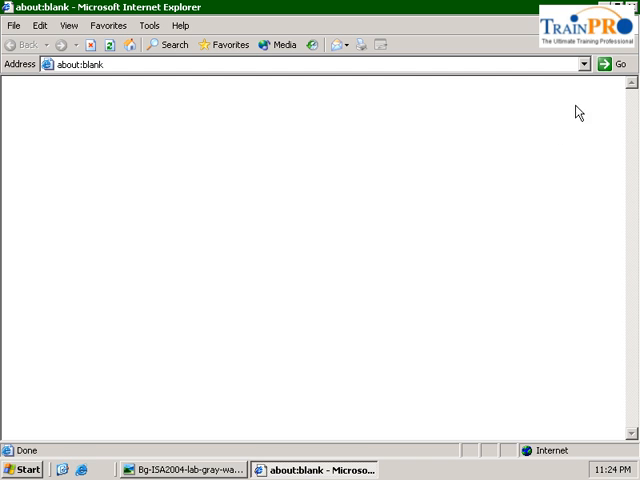
{"action": "type", "text": "http://denver/certsrv"}
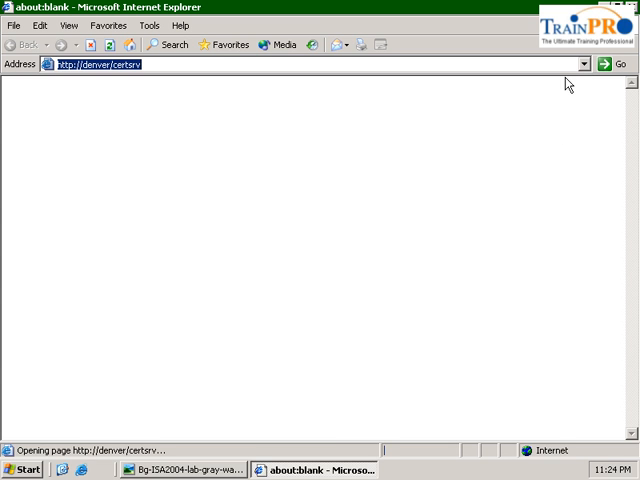
{"action": "left_click", "coordinate": [626, 64]}
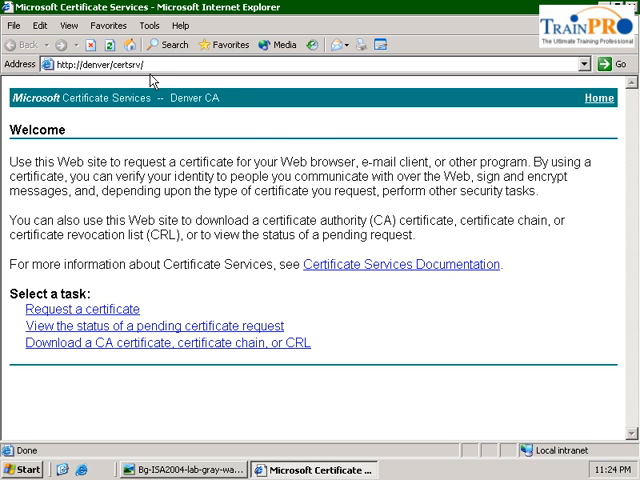
{"action": "mouse_move", "coordinate": [284, 136]}
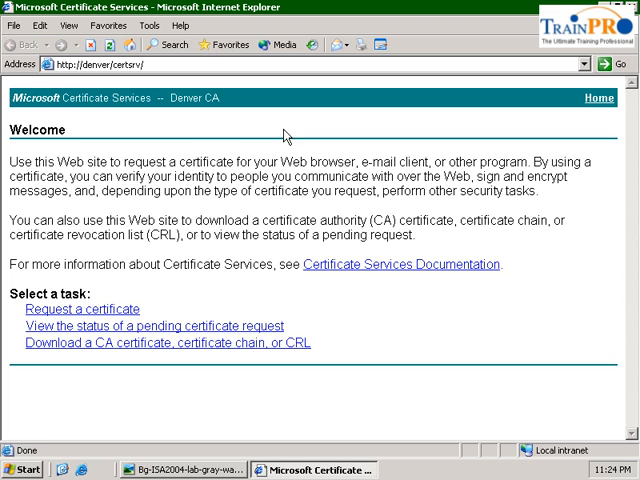
{"action": "left_click", "coordinate": [80, 308]}
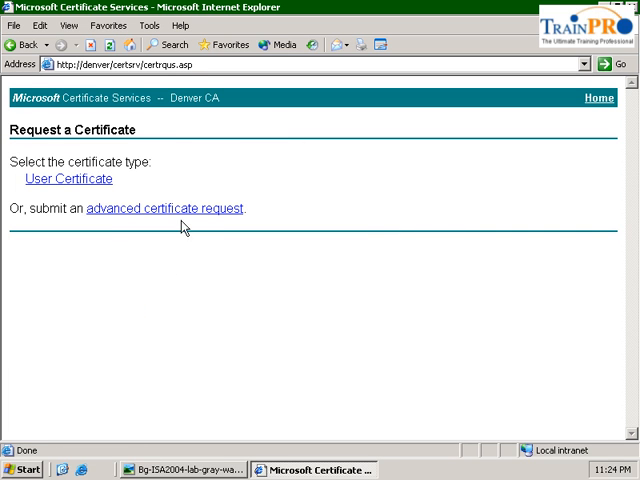
{"action": "left_click", "coordinate": [166, 208]}
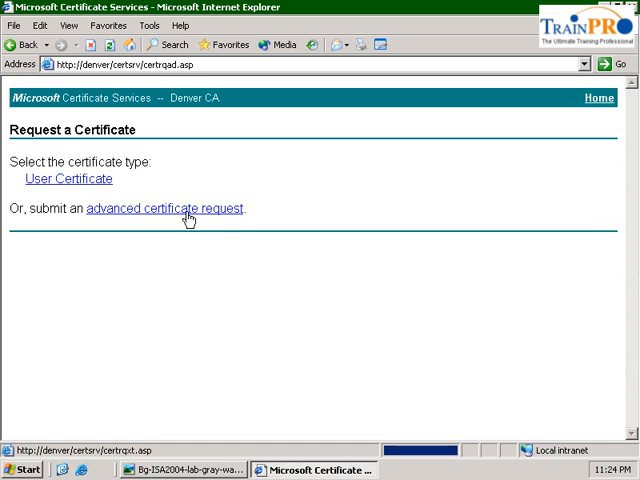
{"action": "left_click", "coordinate": [166, 208]}
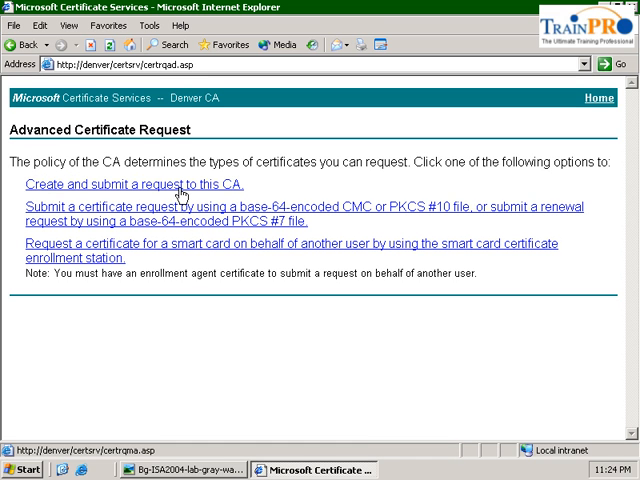
{"action": "mouse_move", "coordinate": [188, 188]}
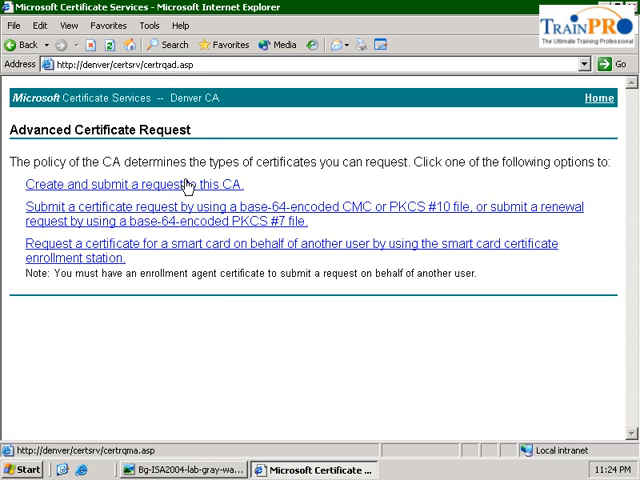
- Create and submit the Administrator certificate request to Denver CA and install the issued certificate
{"action": "left_click", "coordinate": [122, 184]}
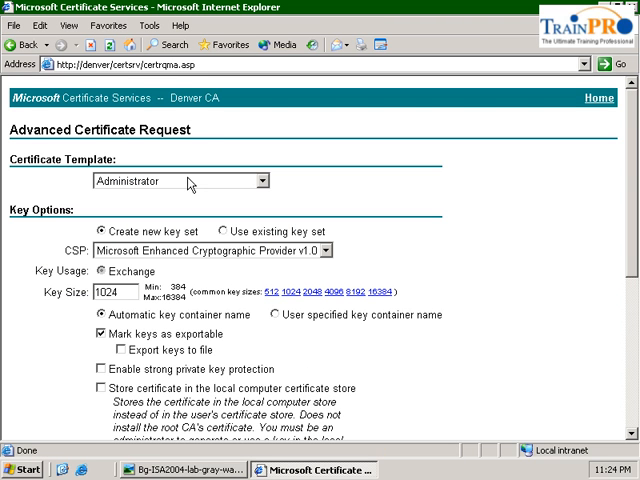
{"action": "scroll", "scroll_direction": "down", "scroll_amount": 3}
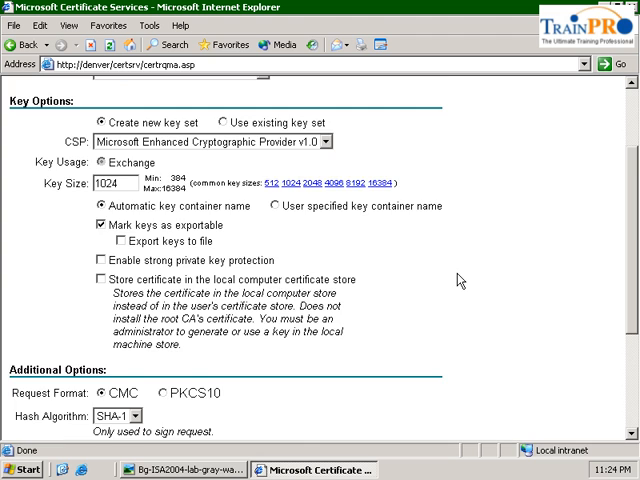
{"action": "scroll", "scroll_direction": "down", "scroll_amount": 3}
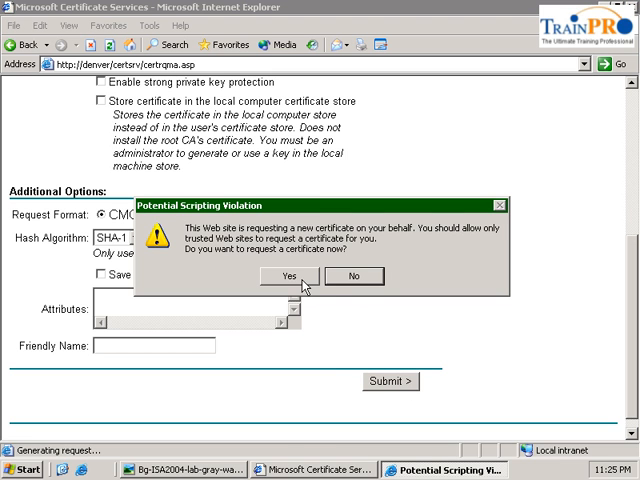
{"action": "left_click", "coordinate": [292, 276]}
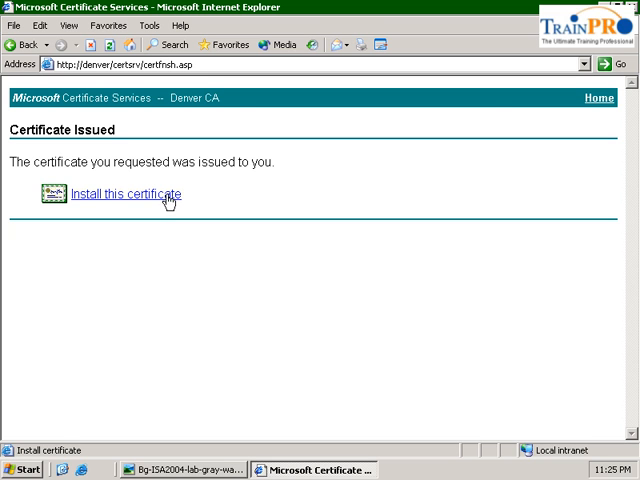
{"action": "left_click", "coordinate": [124, 196]}
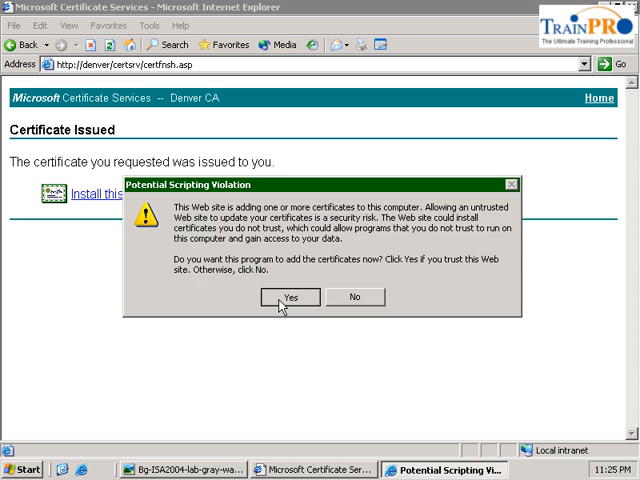
{"action": "left_click", "coordinate": [290, 296]}
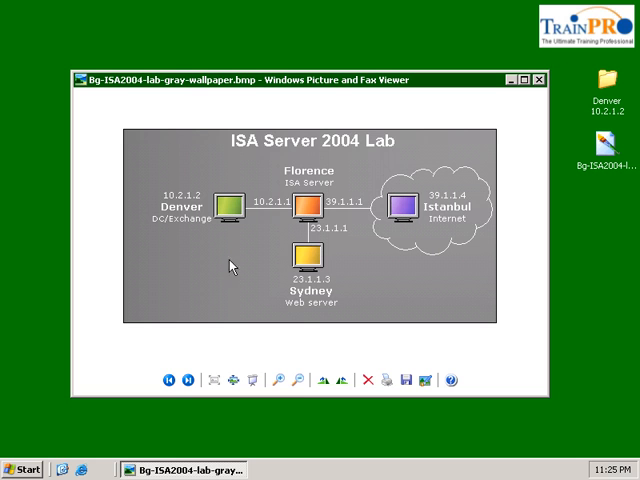
- Launch IIS Manager from Administrative Tools and expand Default Web Site's virtual directories
{"action": "left_click", "coordinate": [20, 468]}
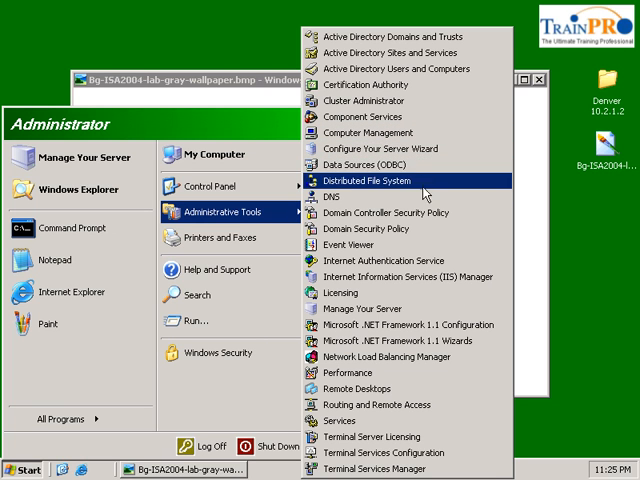
{"action": "left_click", "coordinate": [408, 276]}
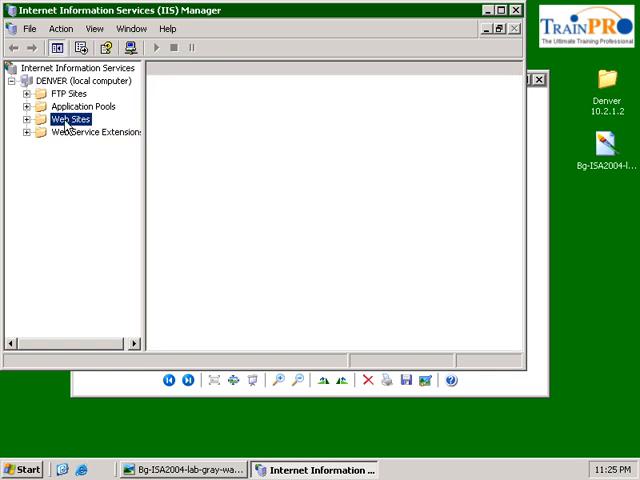
{"action": "left_click", "coordinate": [32, 120]}
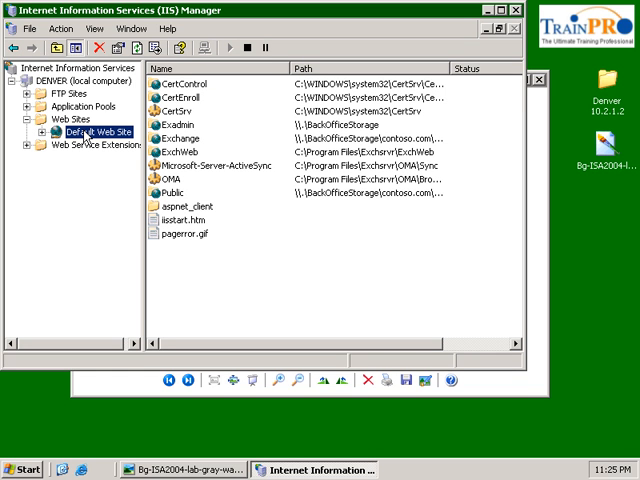
{"action": "right_click", "coordinate": [76, 132]}
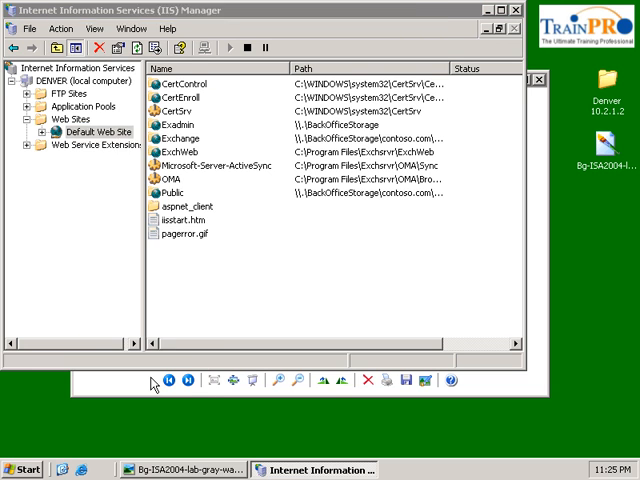
- From Default Web Site's Directory Security, start the certificate wizard and choose to assign an existing certificate
{"action": "double_click", "coordinate": [96, 132]}
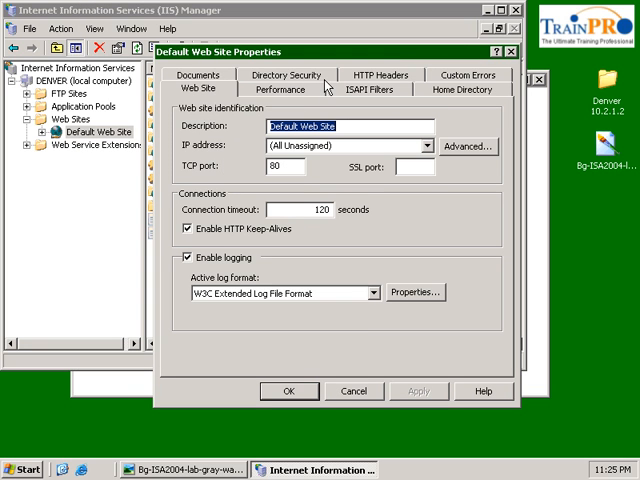
{"action": "left_click", "coordinate": [284, 76]}
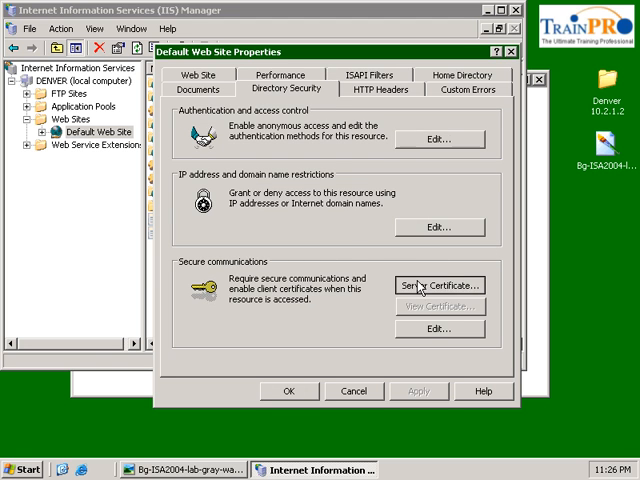
{"action": "left_click", "coordinate": [436, 284]}
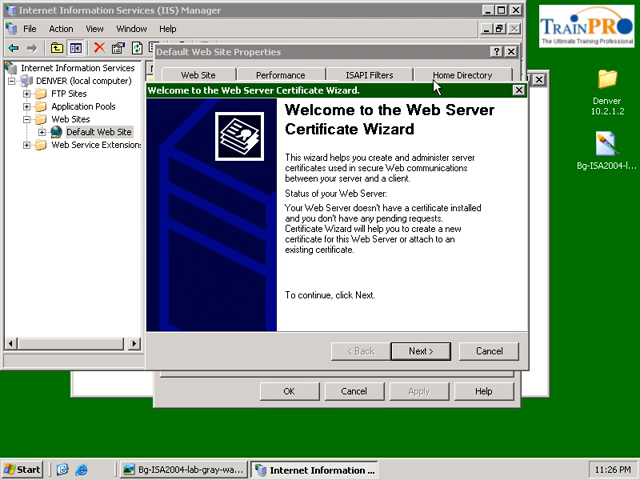
{"action": "left_click_drag", "start_coordinate": [330, 90], "coordinate": [308, 68]}
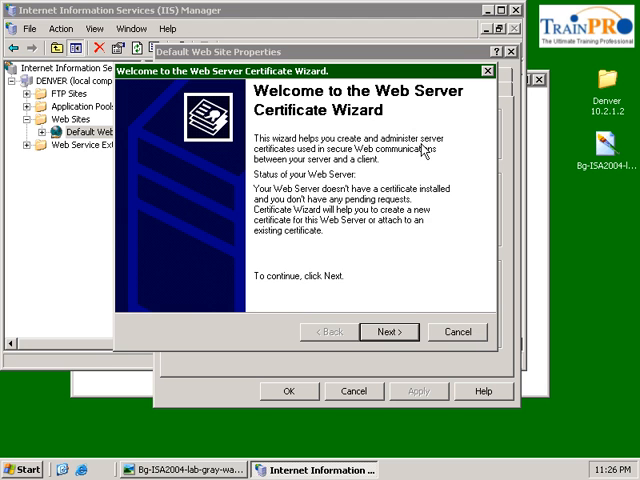
{"action": "left_click", "coordinate": [388, 332]}
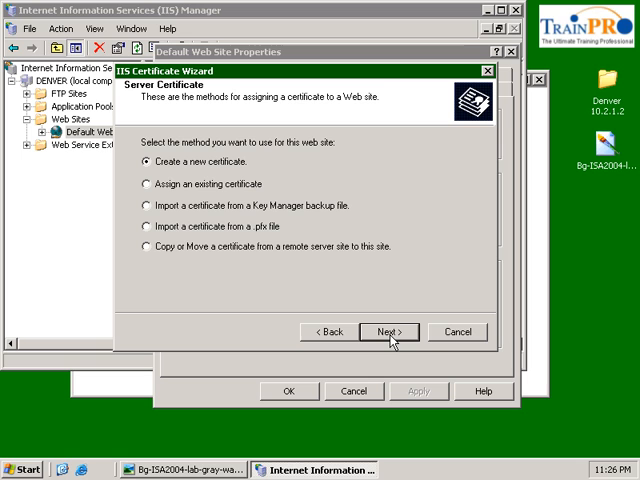
{"action": "mouse_move", "coordinate": [254, 192]}
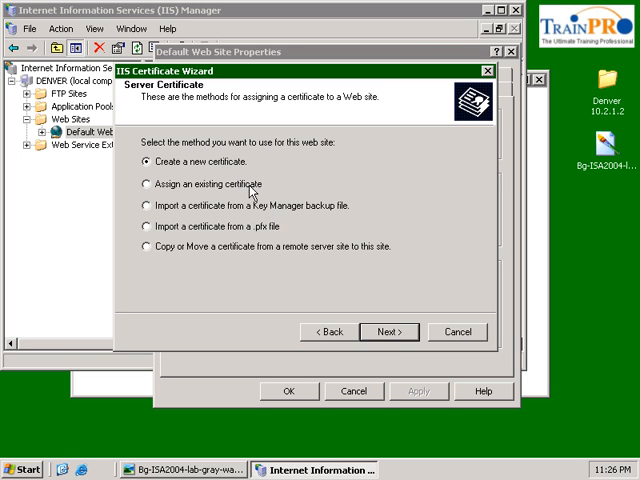
{"action": "left_click", "coordinate": [146, 184]}
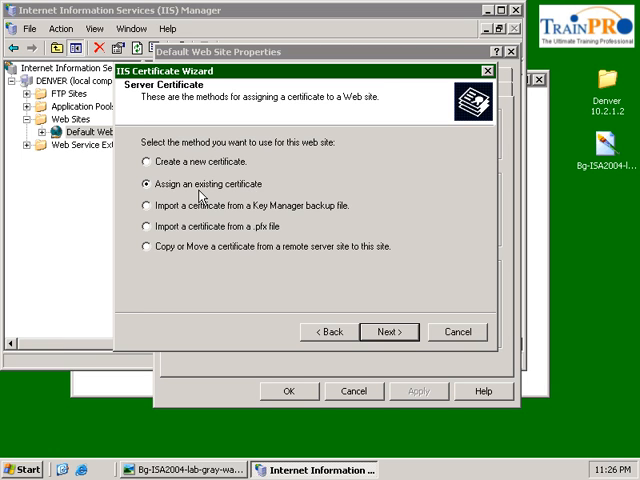
{"action": "left_click", "coordinate": [388, 332]}
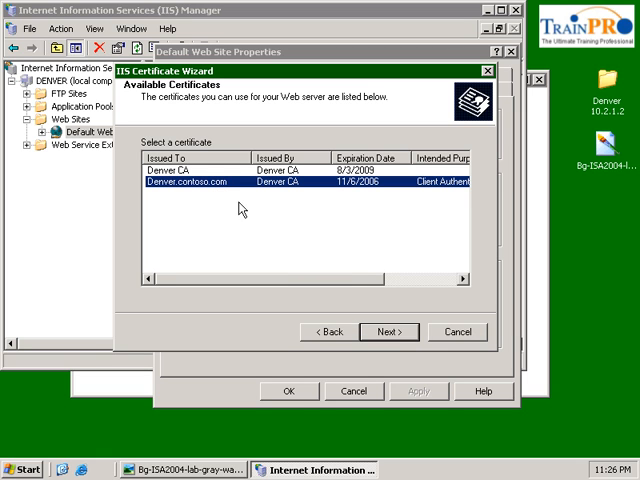
- Select the Denver.contoso.com certificate, keep SSL port 443, and finish installing it
{"action": "left_click", "coordinate": [388, 332]}
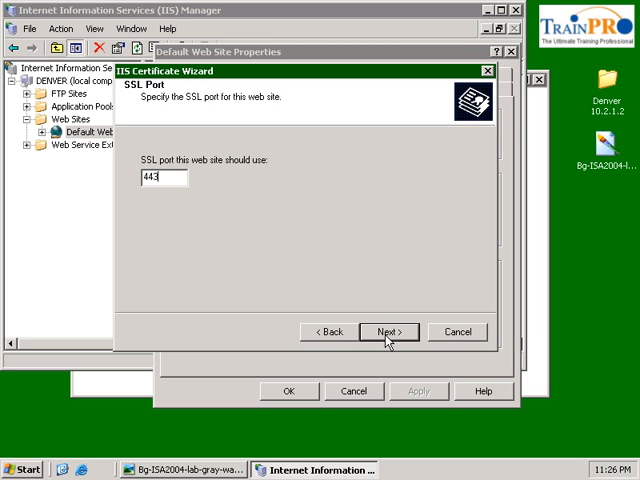
{"action": "left_click", "coordinate": [388, 332]}
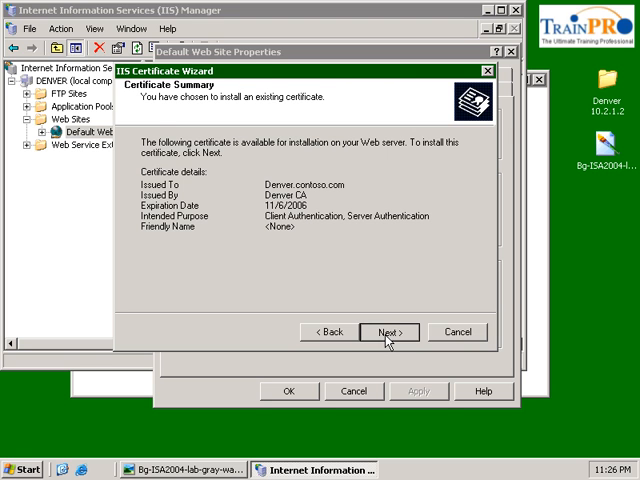
{"action": "left_click", "coordinate": [388, 332]}
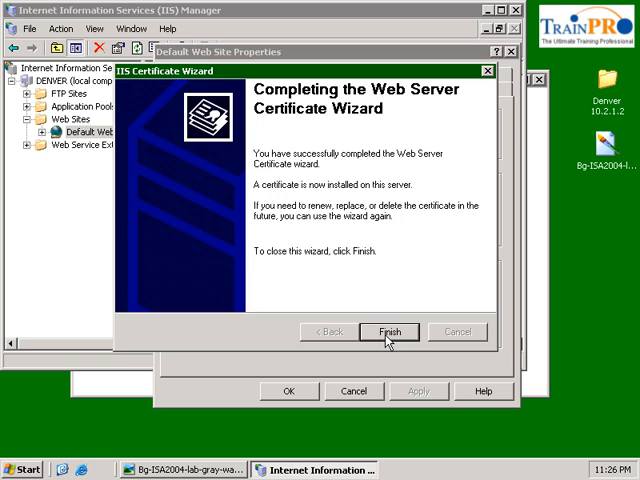
{"action": "left_click", "coordinate": [388, 332]}
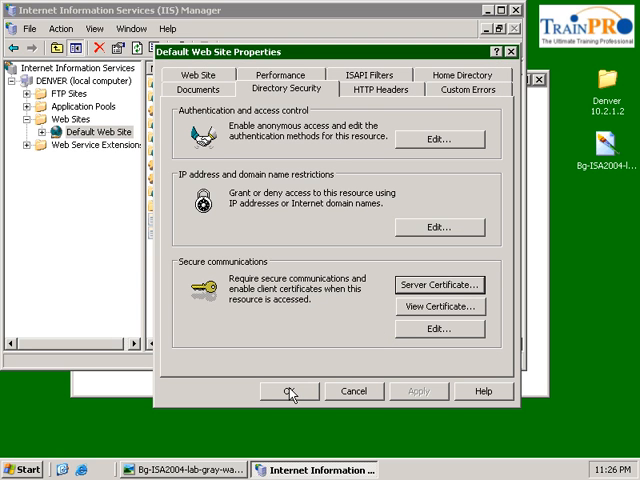
- Close the Default Web Site properties and bring up the Exchange virtual directory's properties
{"action": "left_click", "coordinate": [292, 392]}
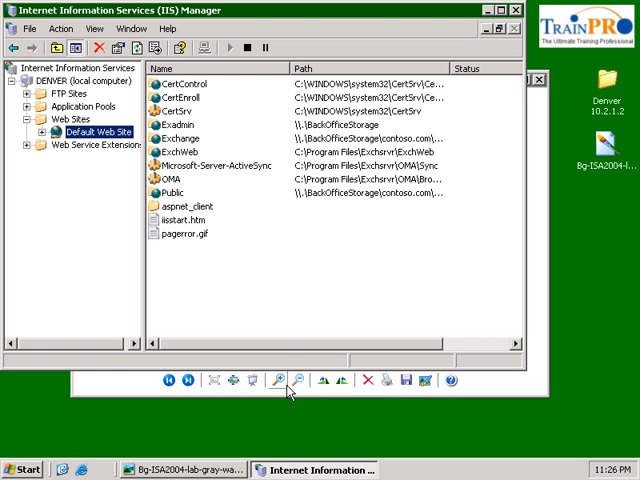
{"action": "mouse_move", "coordinate": [292, 290]}
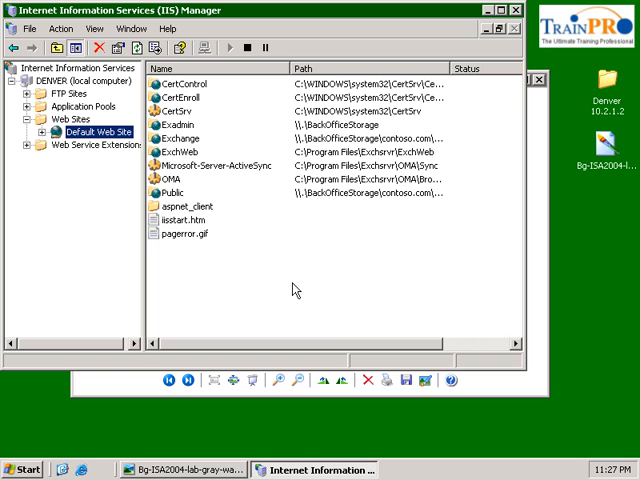
{"action": "left_click", "coordinate": [182, 138]}
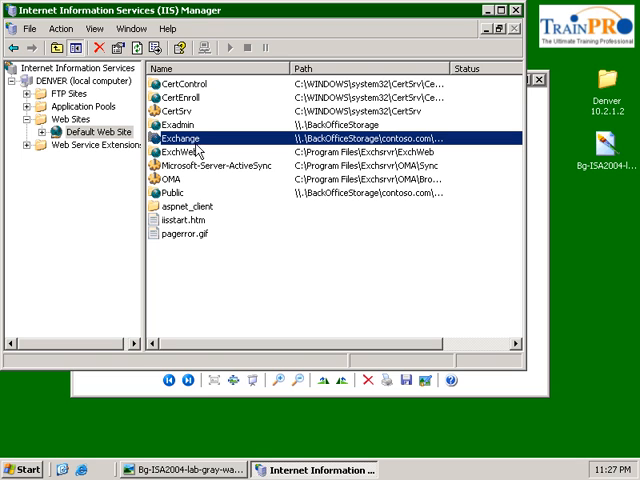
{"action": "mouse_move", "coordinate": [218, 144]}
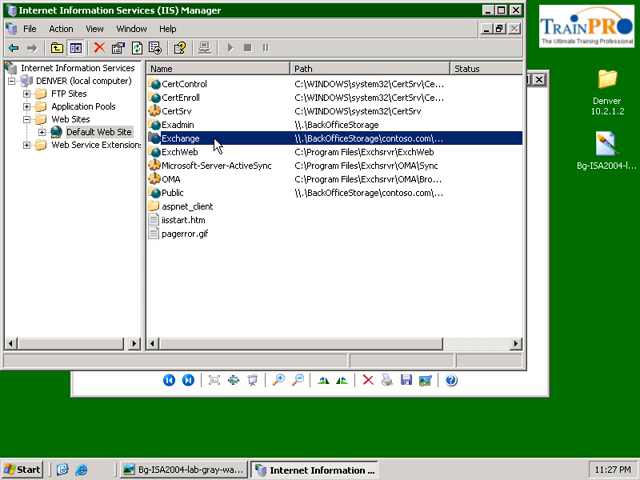
{"action": "left_click", "coordinate": [290, 304]}
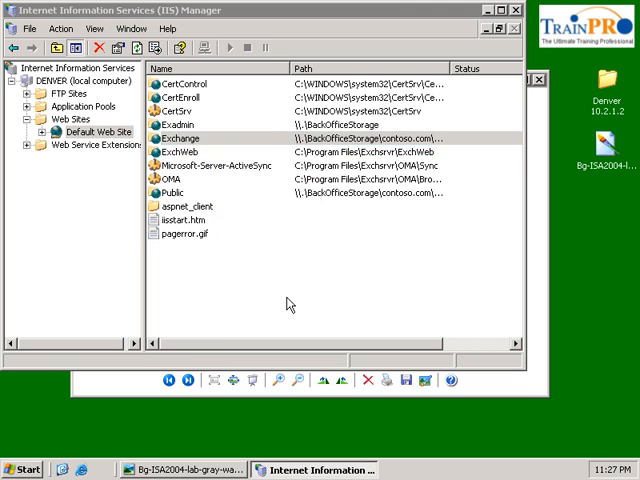
{"action": "double_click", "coordinate": [178, 138]}
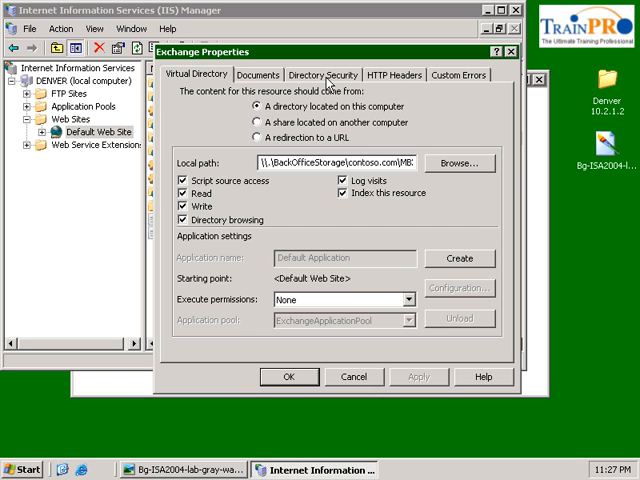
- Under Directory Security's Secure communications, set Exchange to require a secure channel (SSL)
{"action": "left_click", "coordinate": [322, 74]}
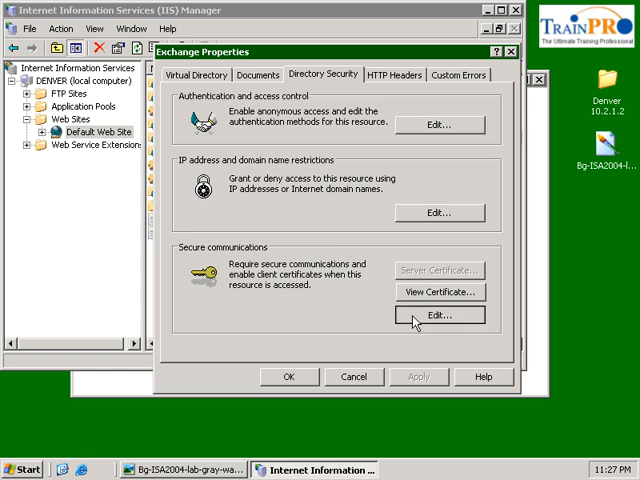
{"action": "left_click", "coordinate": [438, 316]}
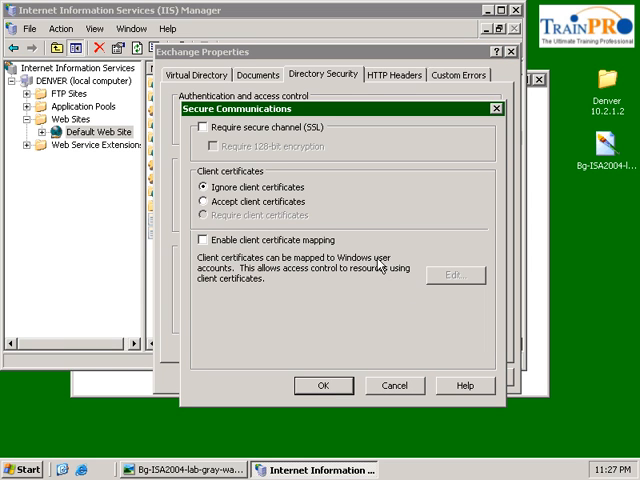
{"action": "left_click", "coordinate": [200, 126]}
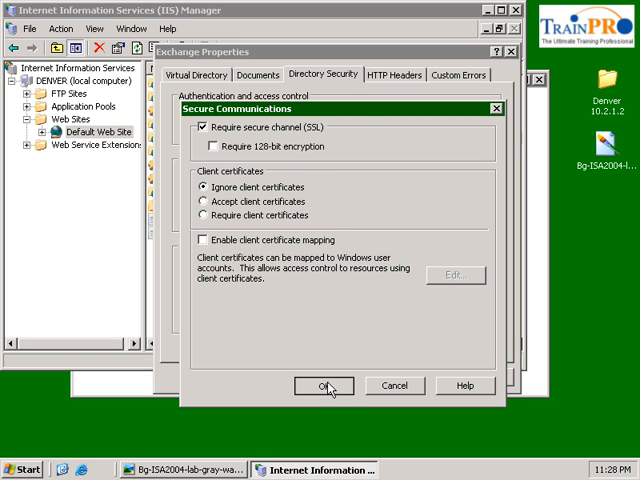
{"action": "left_click", "coordinate": [322, 386]}
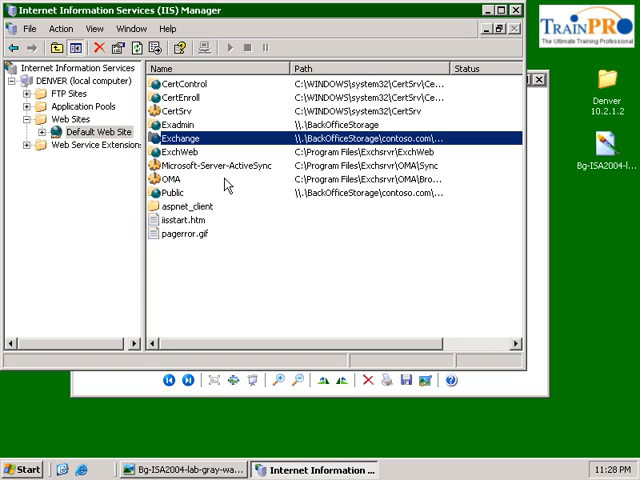
- Set the ExchWeb virtual directory to require a secure channel (SSL) via its Directory Security settings
{"action": "right_click", "coordinate": [180, 152]}
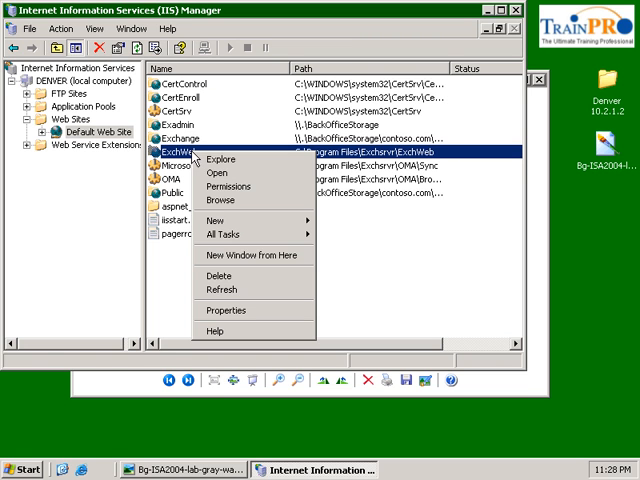
{"action": "left_click", "coordinate": [224, 312]}
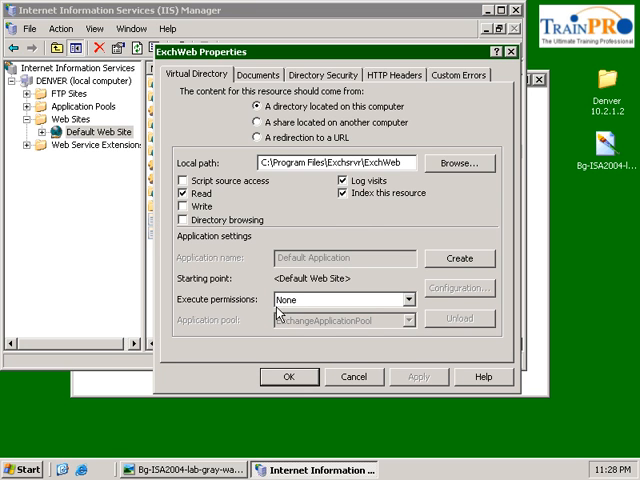
{"action": "left_click", "coordinate": [324, 74]}
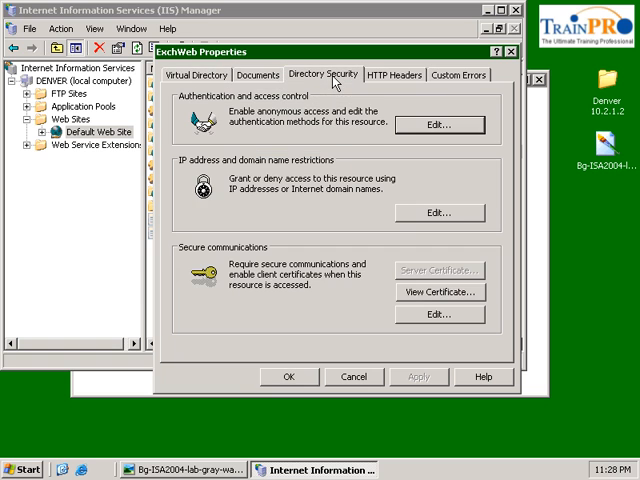
{"action": "left_click", "coordinate": [438, 314]}
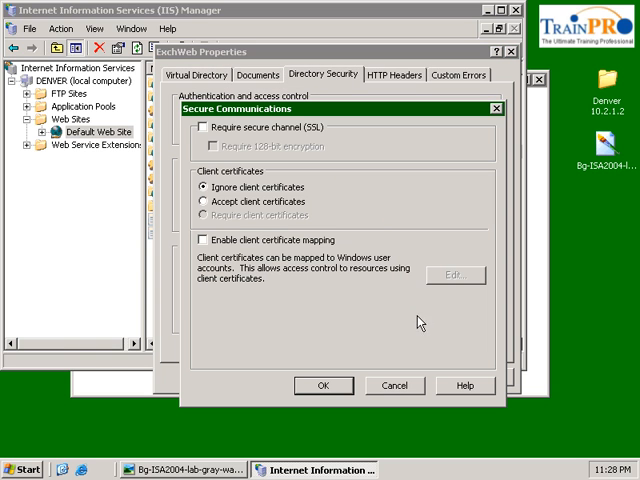
{"action": "left_click", "coordinate": [200, 128]}
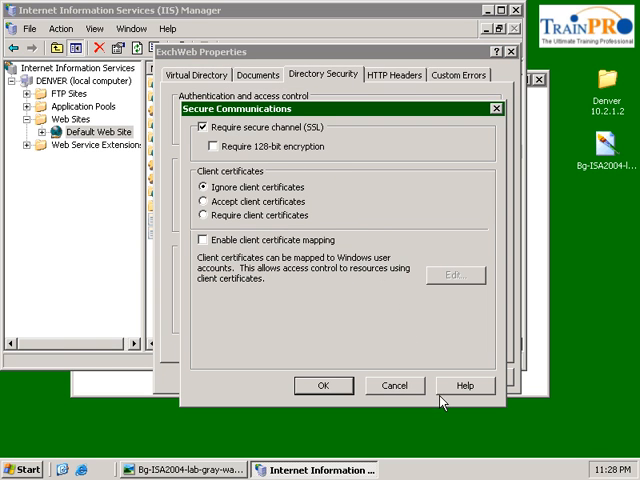
{"action": "left_click", "coordinate": [324, 384]}
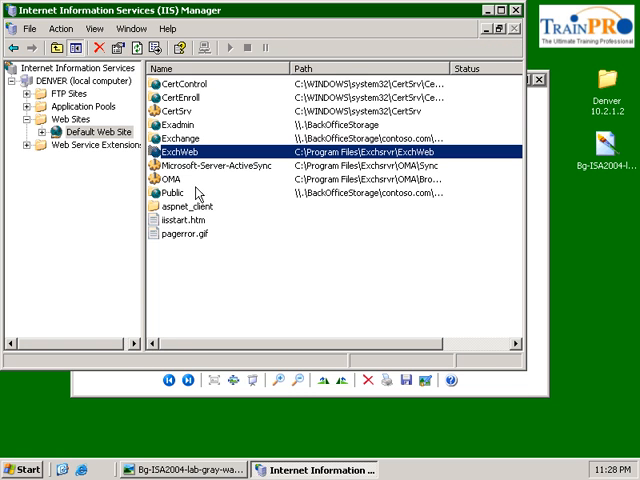
- Set the Public virtual directory to require a secure channel (SSL) and confirm its properties
{"action": "right_click", "coordinate": [164, 184]}
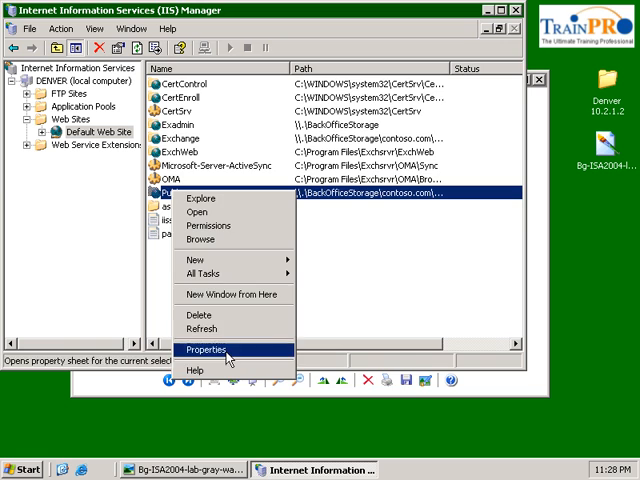
{"action": "left_click", "coordinate": [204, 350]}
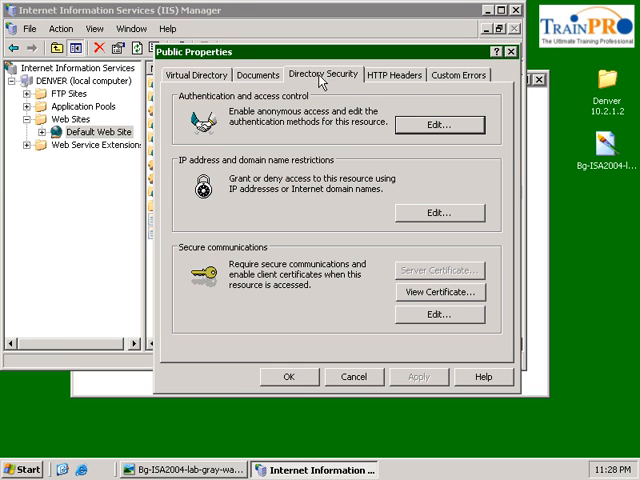
{"action": "mouse_move", "coordinate": [408, 320]}
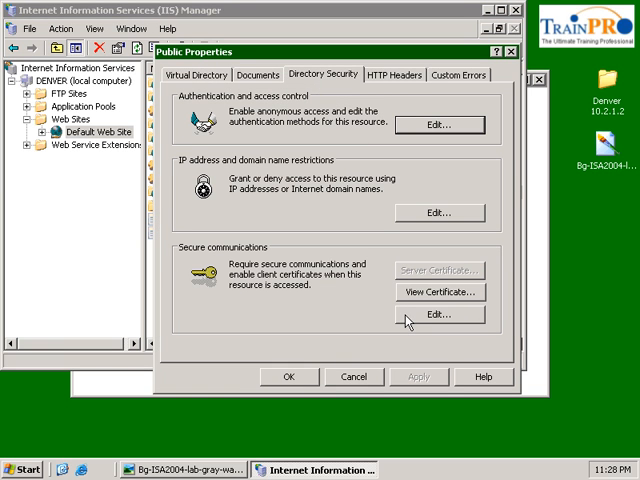
{"action": "left_click", "coordinate": [434, 314]}
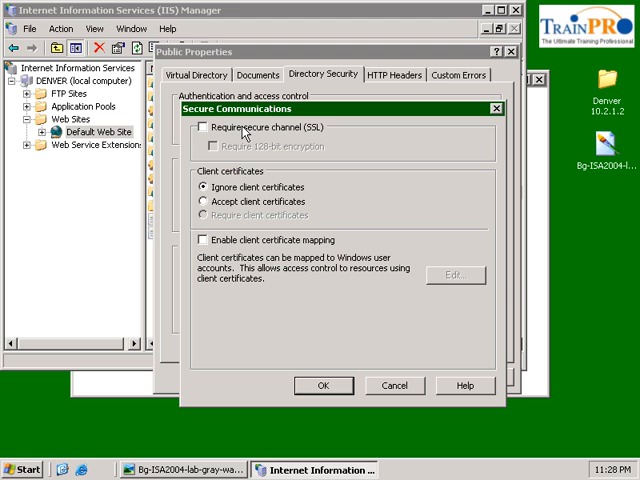
{"action": "left_click", "coordinate": [202, 128]}
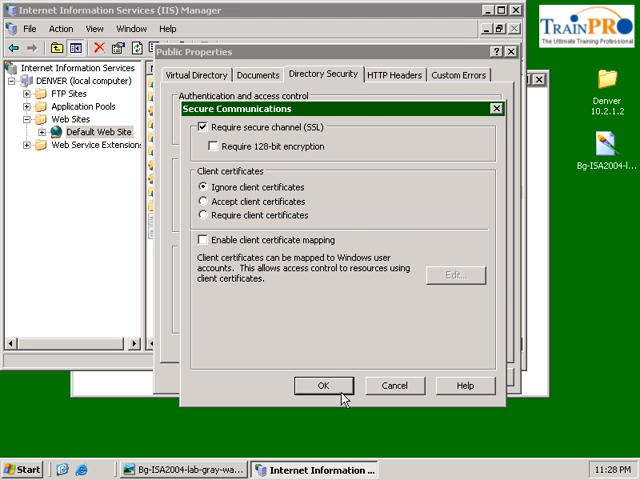
{"action": "left_click", "coordinate": [322, 384]}
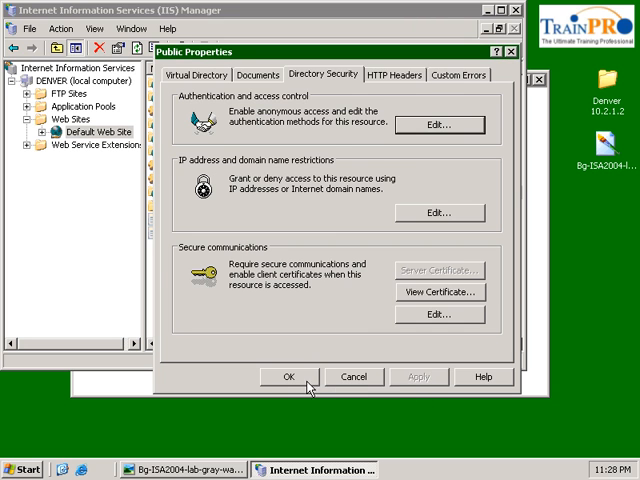
{"action": "left_click", "coordinate": [288, 376]}
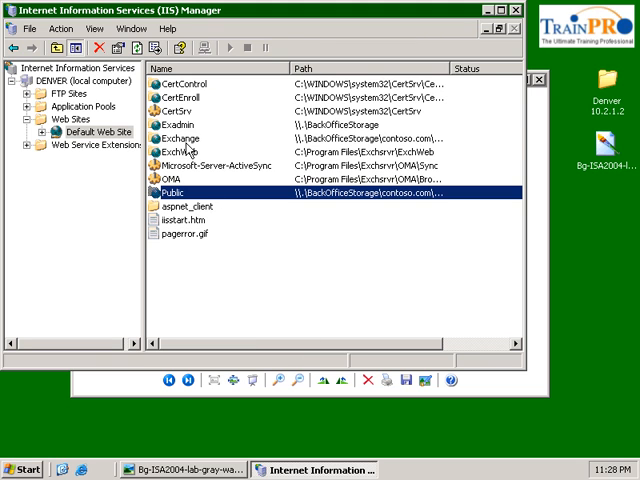
{"action": "left_click", "coordinate": [180, 138]}
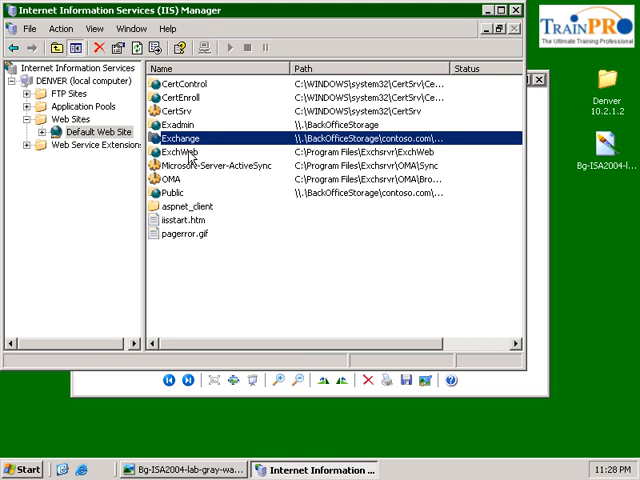
{"action": "left_click", "coordinate": [180, 152]}
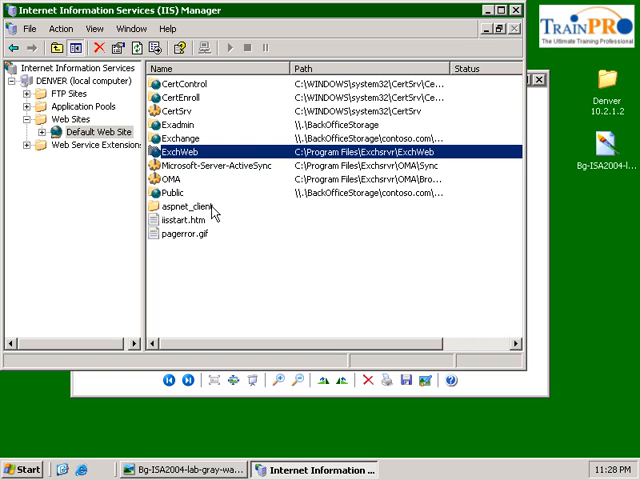
{"action": "left_click", "coordinate": [180, 190]}
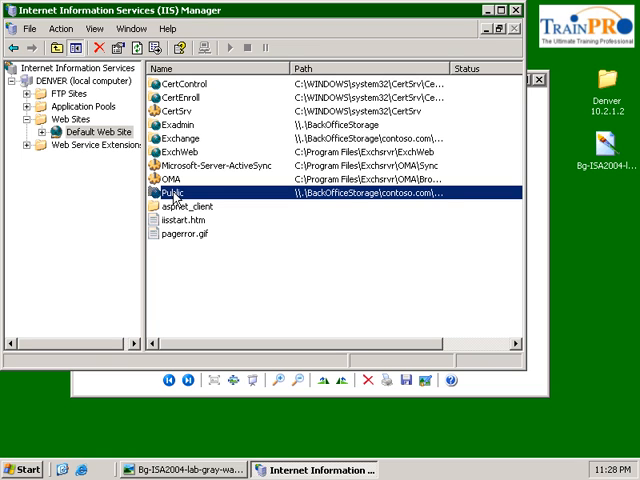
{"action": "mouse_move", "coordinate": [500, 24]}
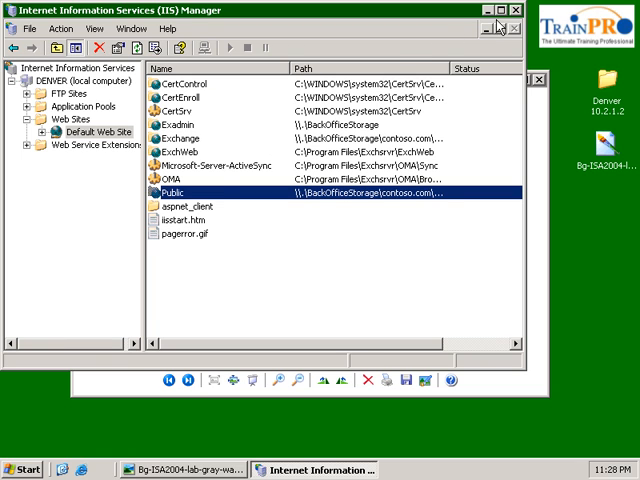